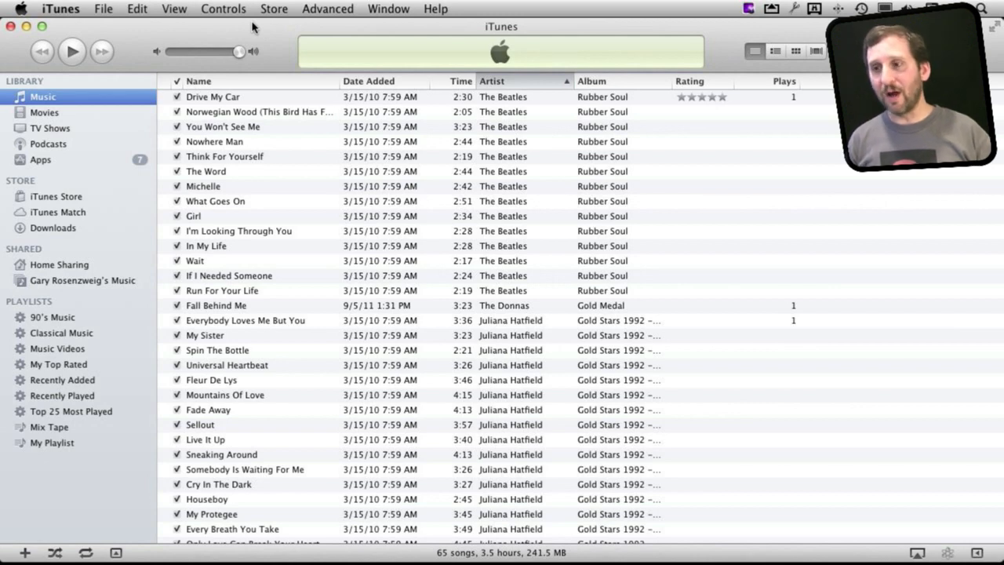
Show this computer's Apps library with its ten iPhone, iPod touch and iPad apps.
{"action": "left_click", "coordinate": [41, 159]}
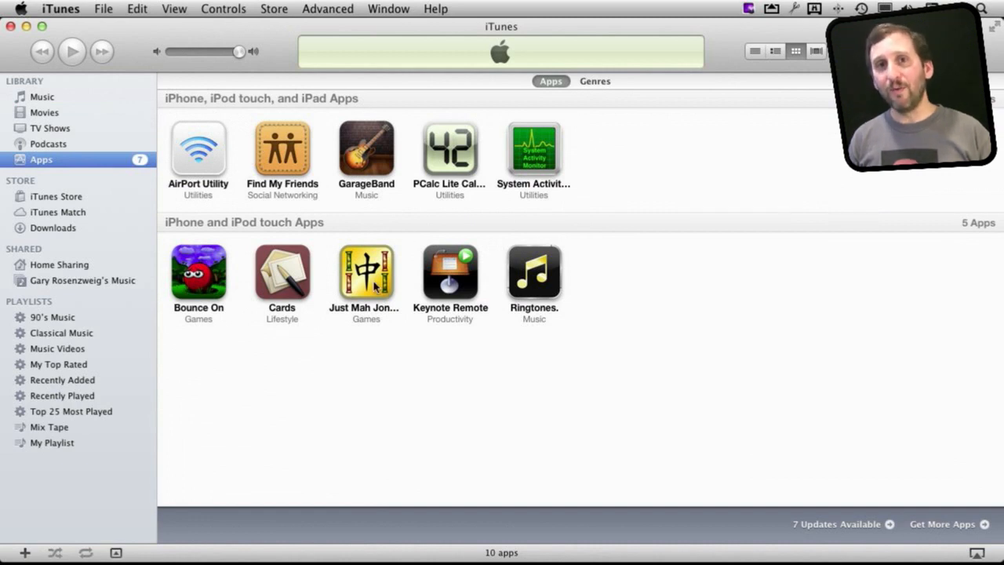
{"action": "mouse_move", "coordinate": [341, 306]}
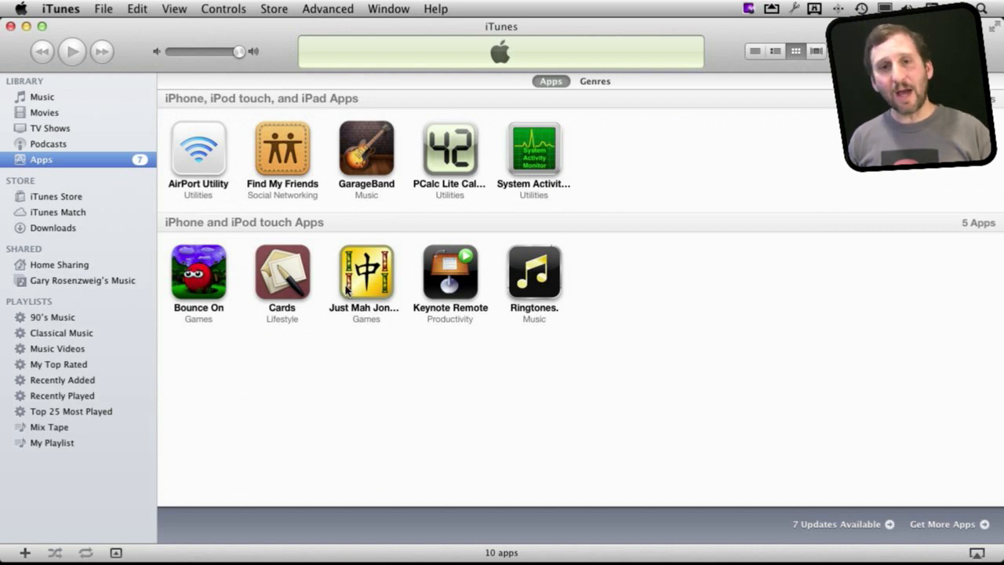
{"action": "mouse_move", "coordinate": [506, 285]}
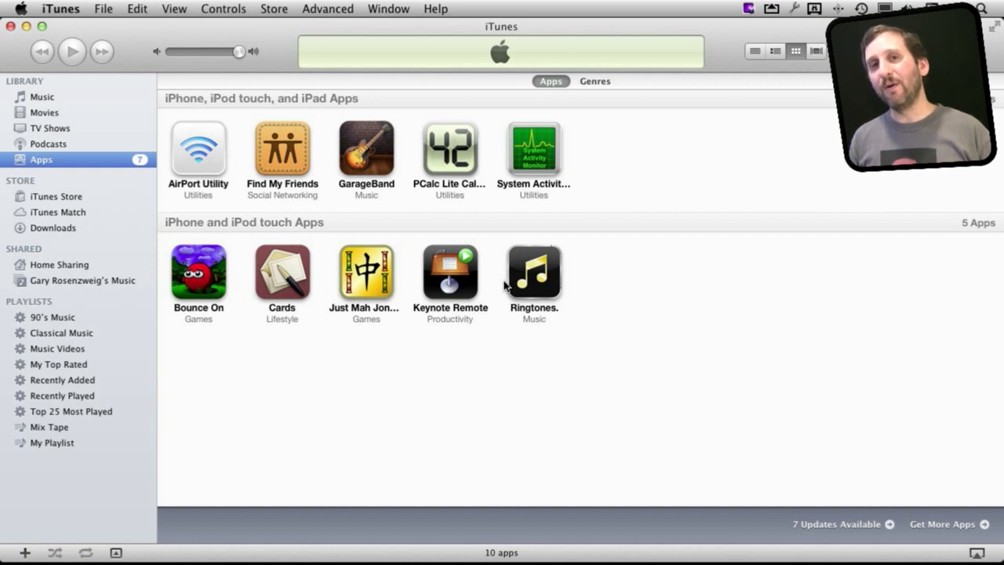
{"action": "mouse_move", "coordinate": [439, 140]}
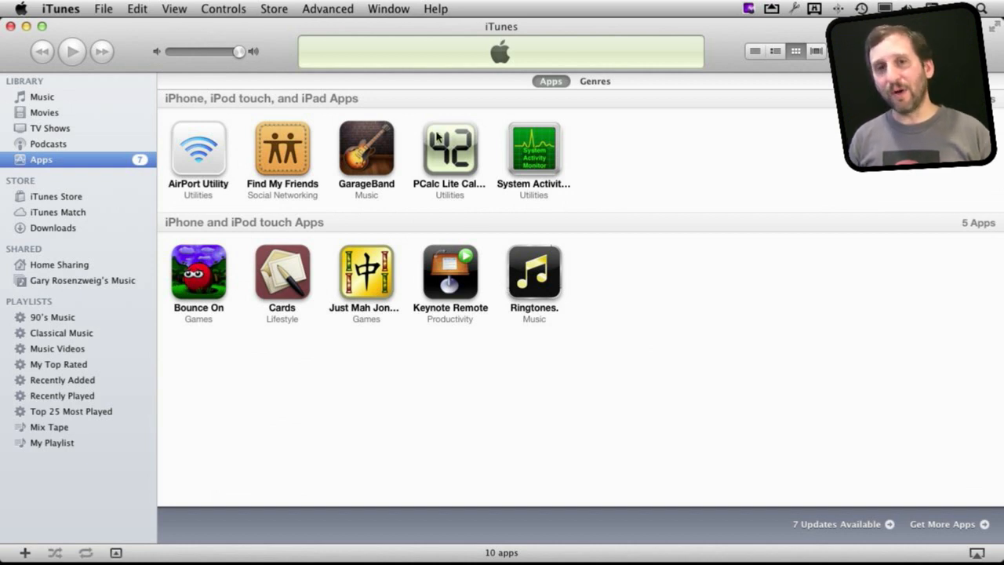
{"action": "mouse_move", "coordinate": [283, 41]}
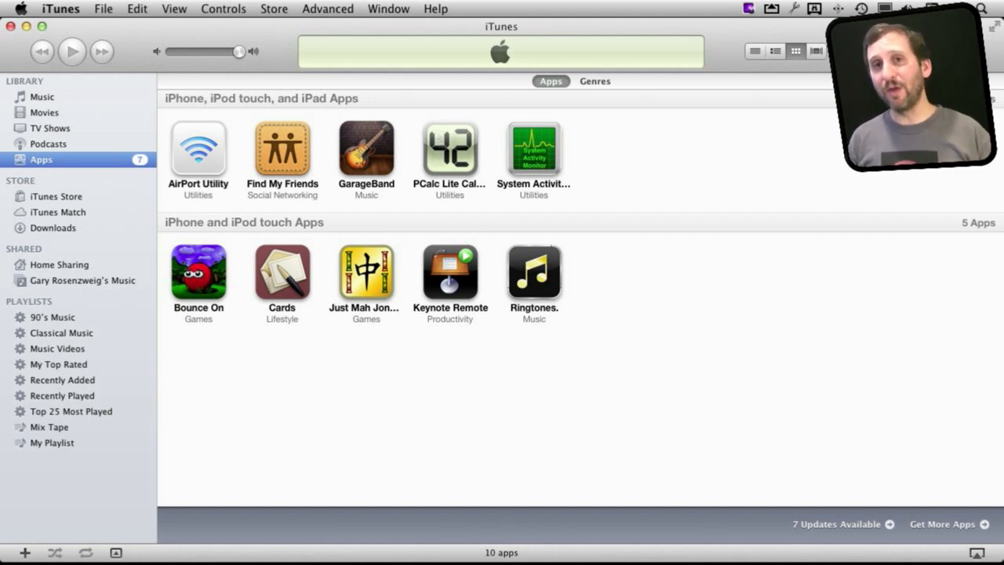
Choose Advanced > Turn On Home Sharing to reach the Apple ID sign-in page.
{"action": "left_click", "coordinate": [327, 9]}
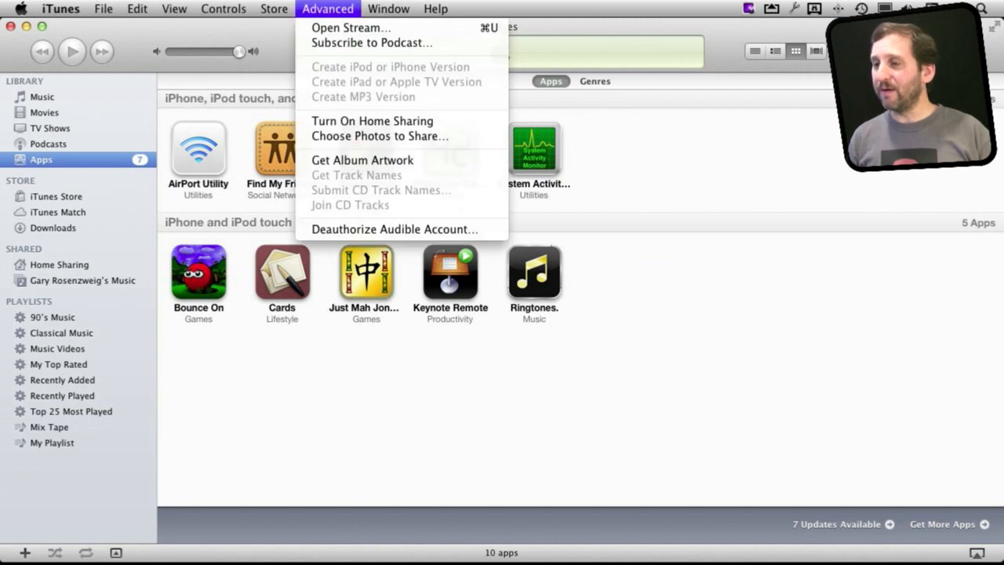
{"action": "mouse_move", "coordinate": [372, 121]}
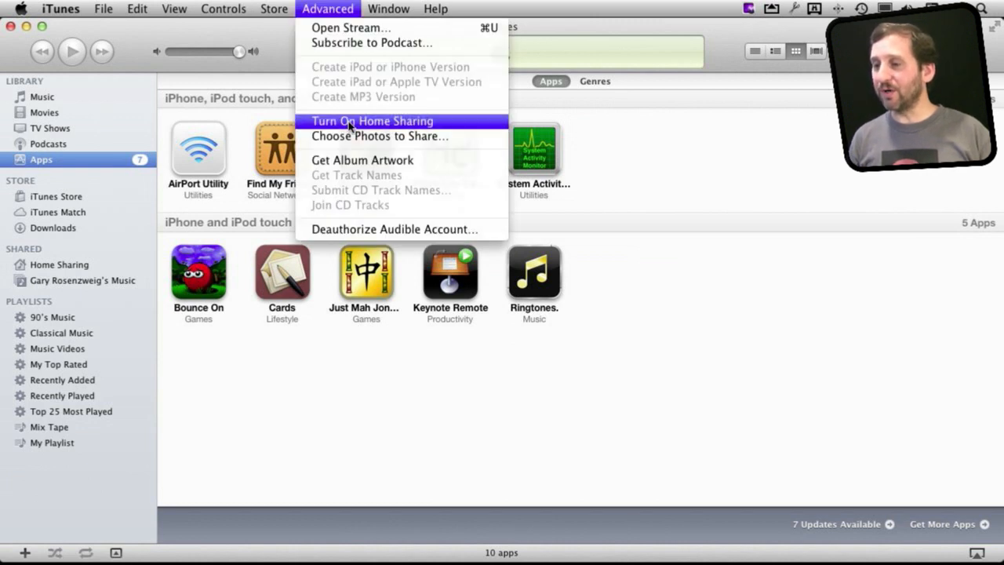
{"action": "left_click", "coordinate": [373, 121]}
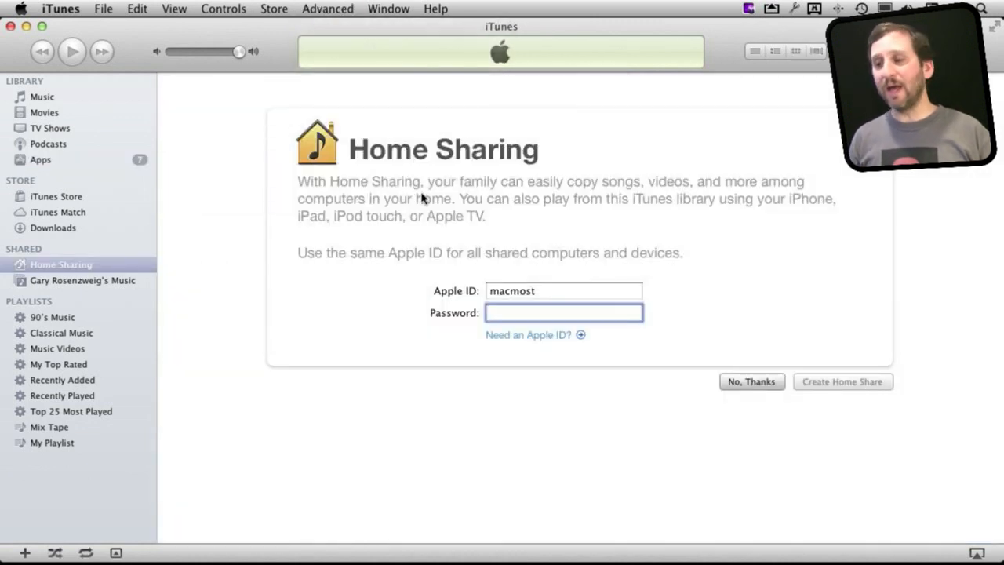
{"action": "mouse_move", "coordinate": [525, 352]}
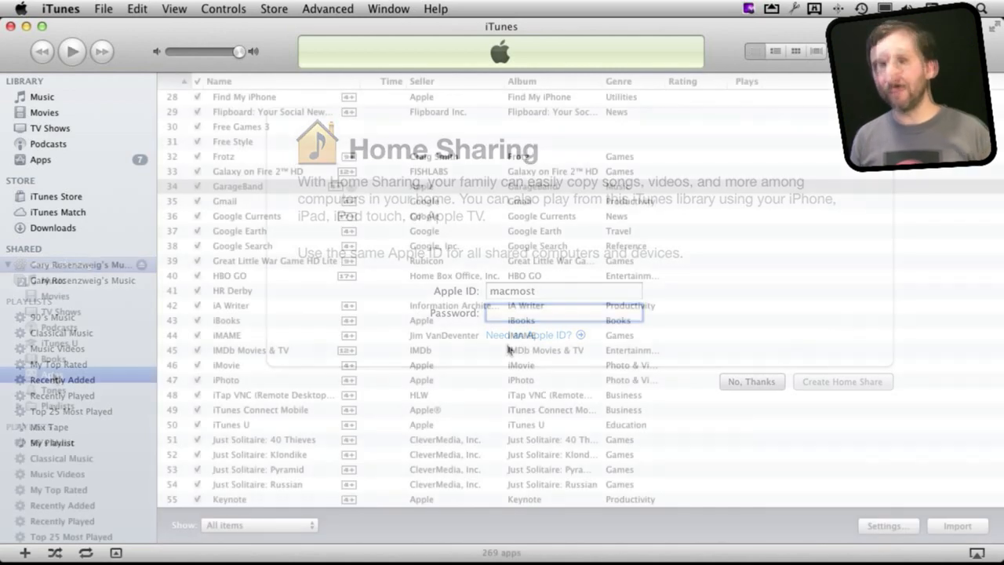
Open the shared library's Apps and scroll through its 269 apps to find Pages.
{"action": "left_click", "coordinate": [751, 381]}
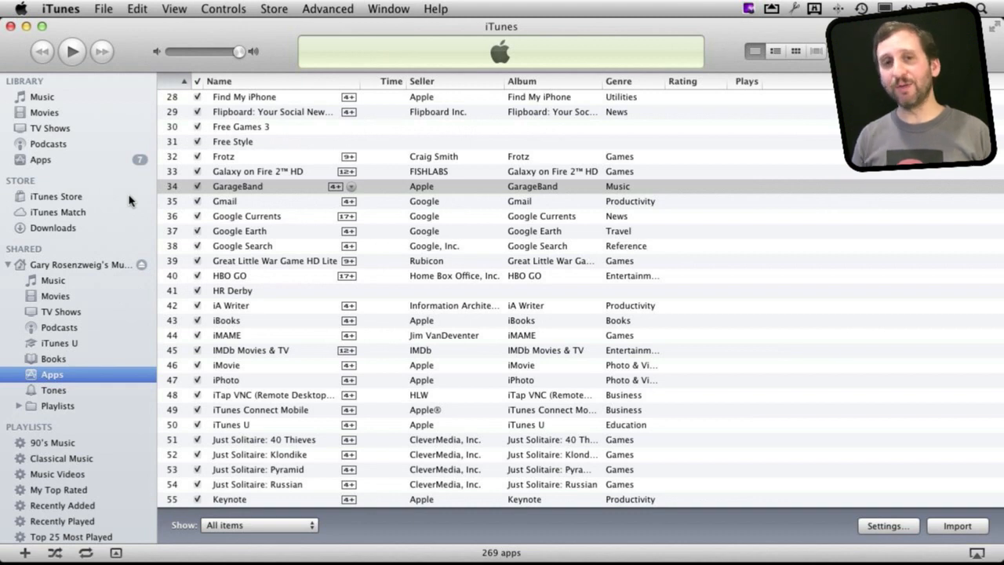
{"action": "mouse_move", "coordinate": [76, 105]}
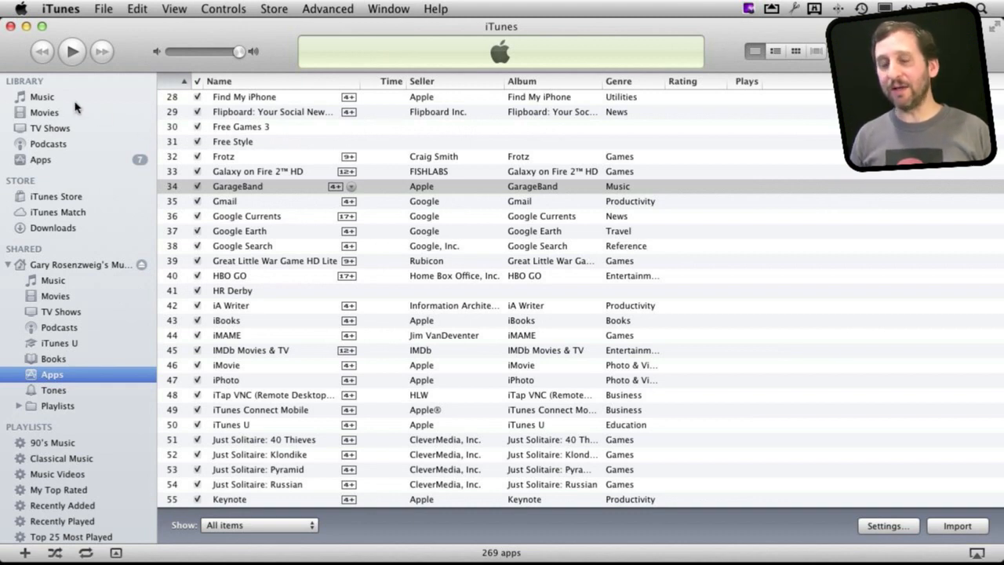
{"action": "mouse_move", "coordinate": [131, 118]}
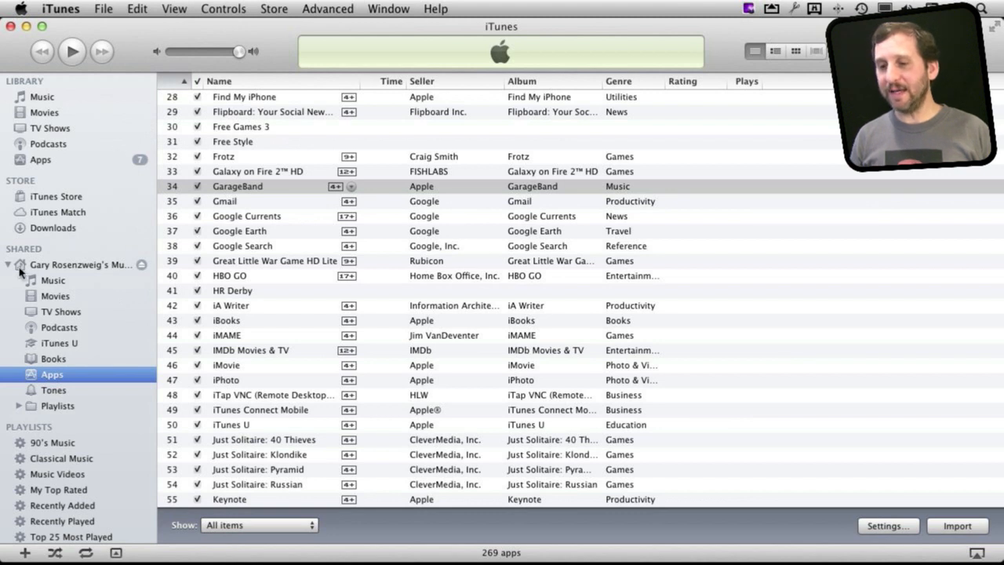
{"action": "mouse_move", "coordinate": [75, 273]}
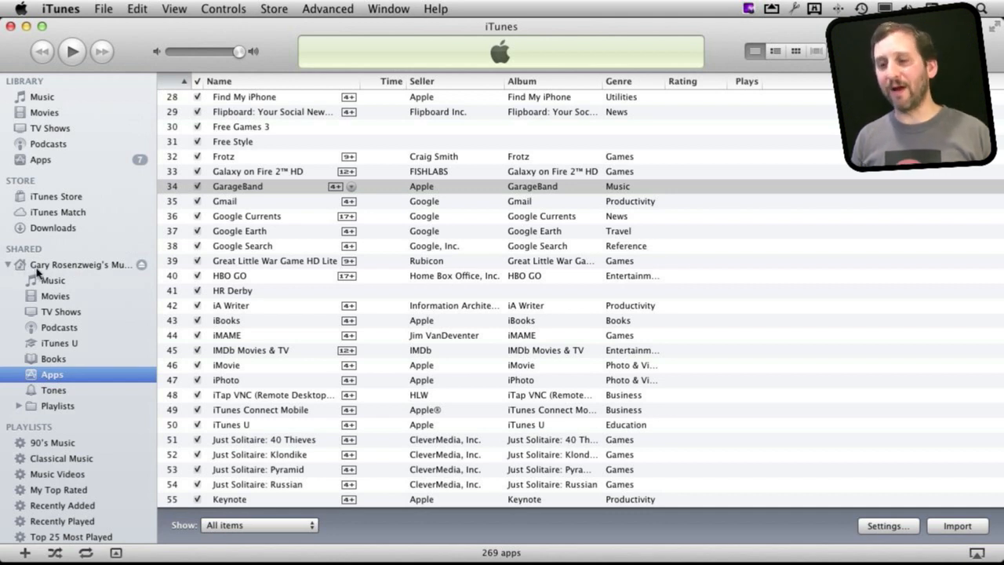
{"action": "mouse_move", "coordinate": [63, 343]}
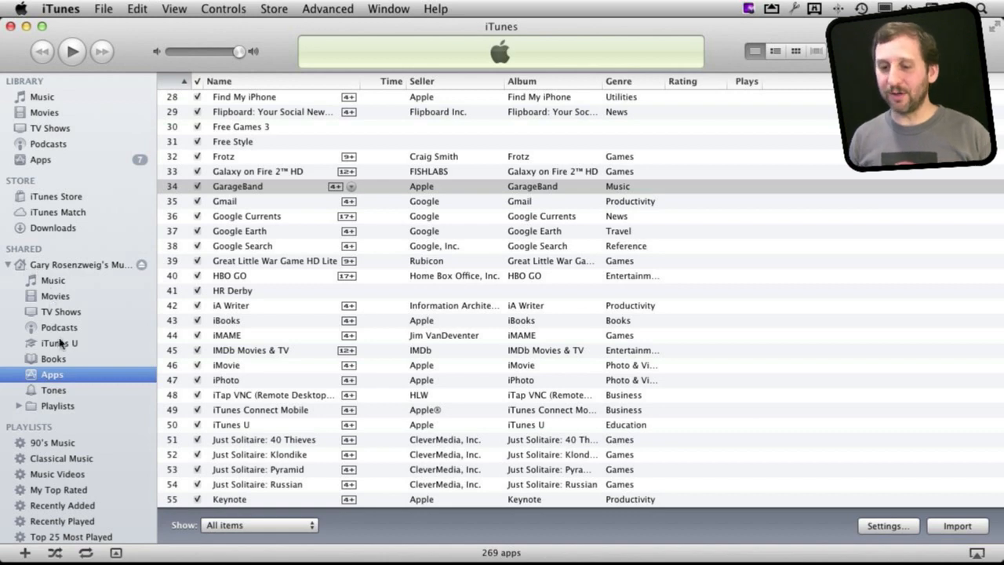
{"action": "mouse_move", "coordinate": [35, 390]}
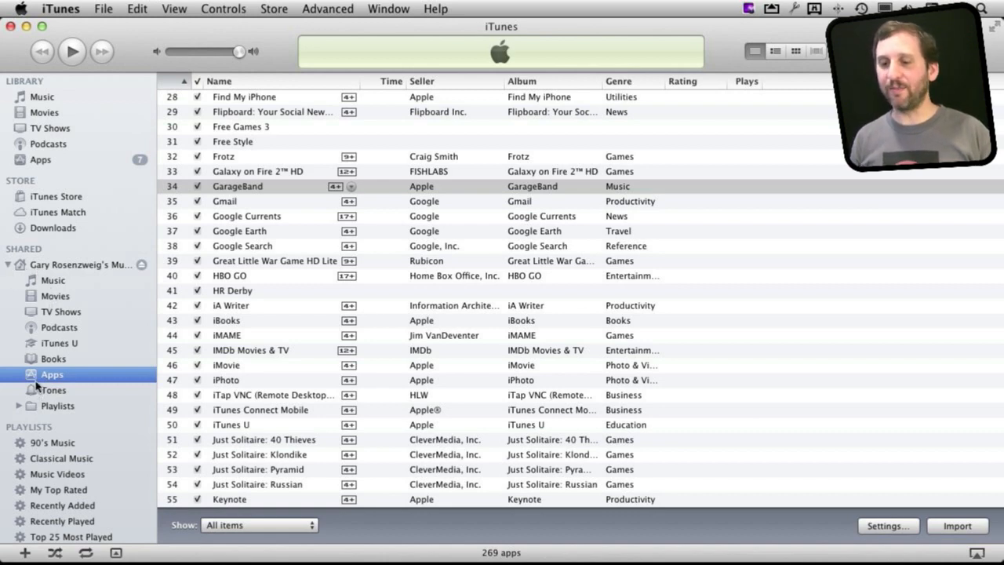
{"action": "scroll", "scroll_direction": "down", "scroll_amount": 3}
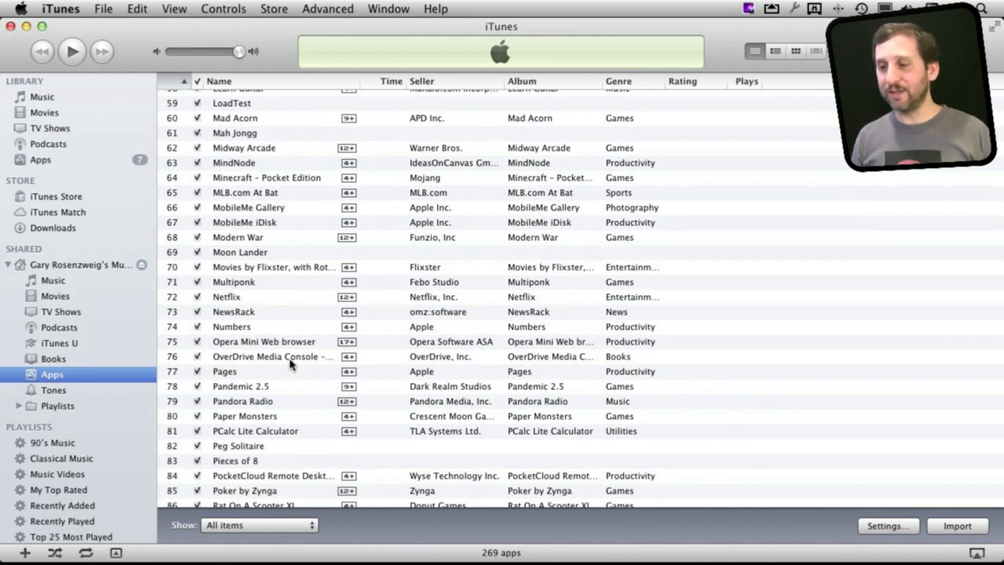
{"action": "scroll", "scroll_direction": "up", "scroll_amount": 3}
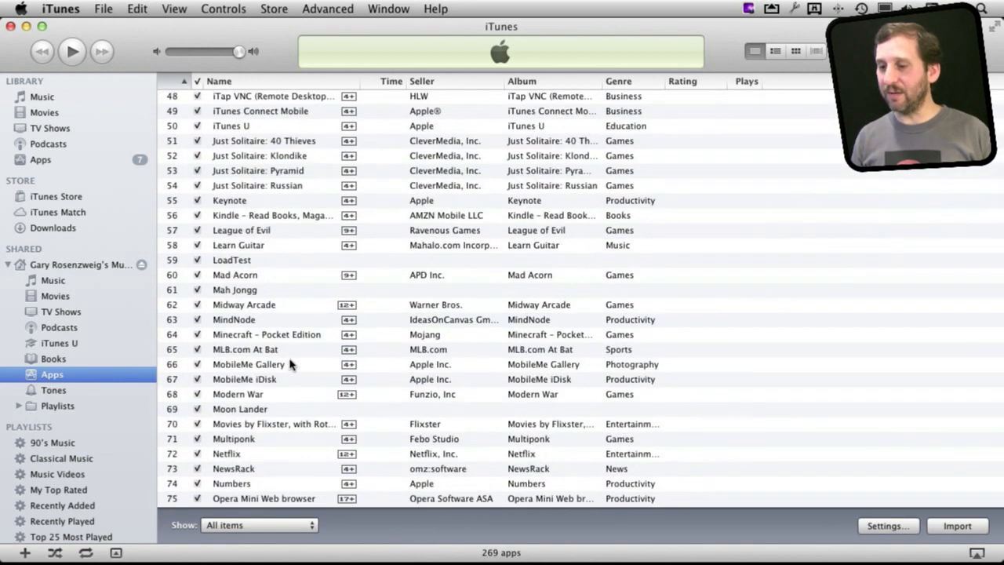
{"action": "scroll", "scroll_direction": "up", "scroll_amount": 3}
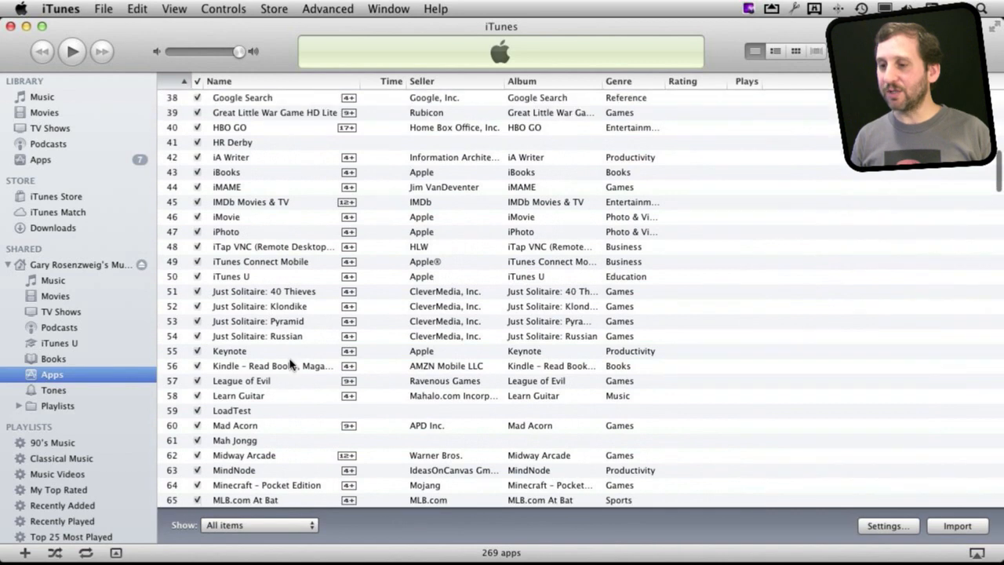
{"action": "scroll", "scroll_direction": "up", "scroll_amount": 3}
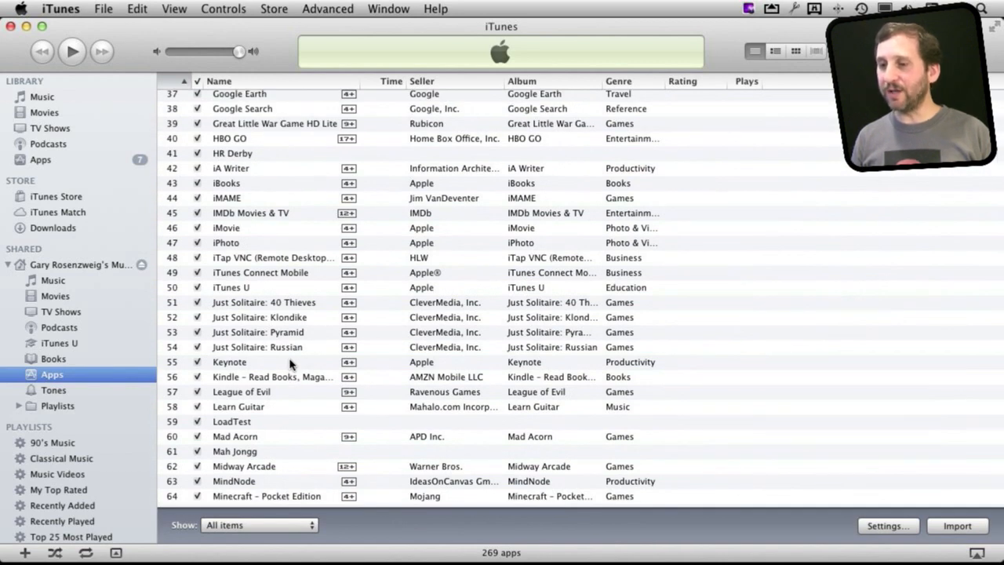
{"action": "scroll", "scroll_direction": "down", "scroll_amount": 3}
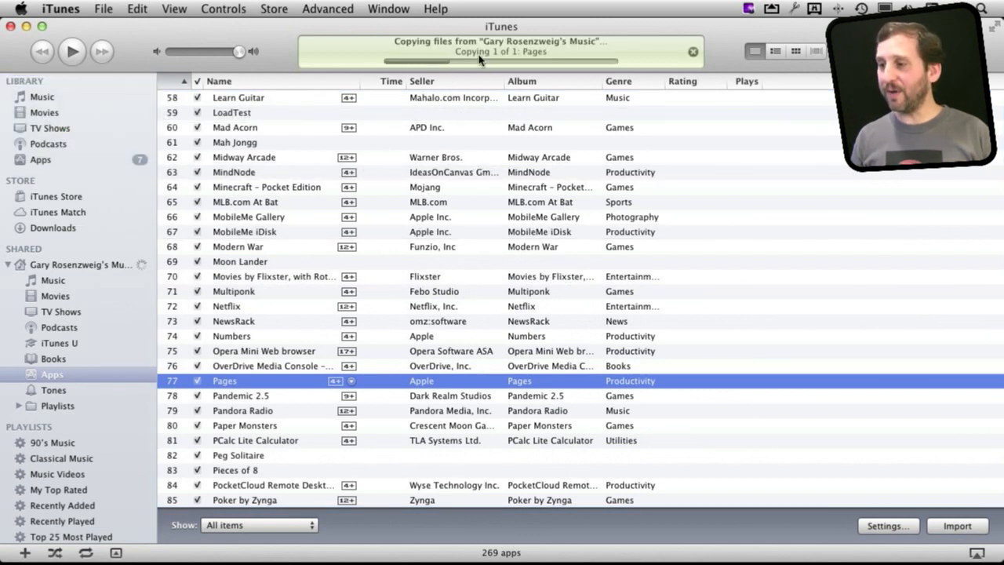
{"action": "mouse_move", "coordinate": [378, 341]}
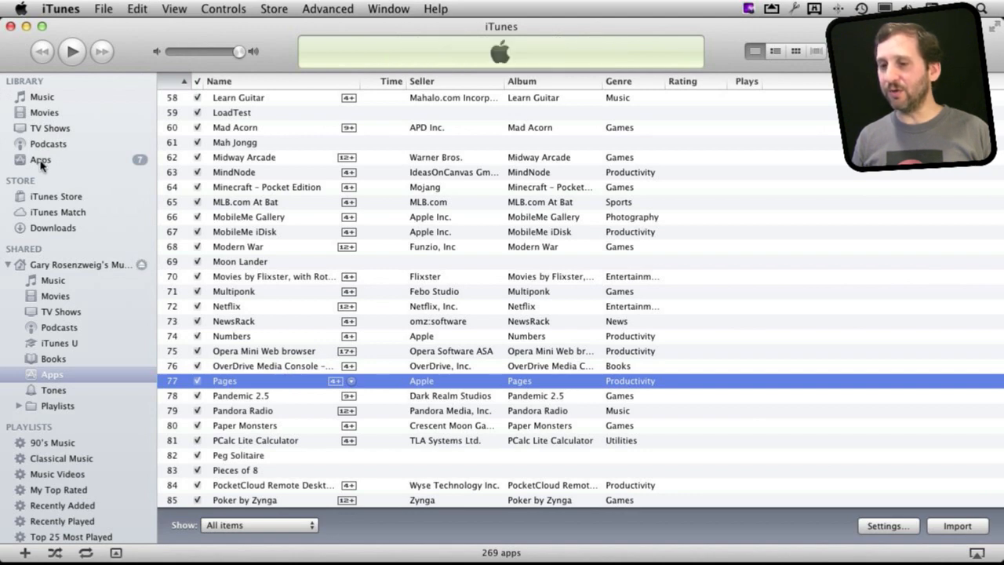
Return to this computer's Apps library and select the newly copied Pages app.
{"action": "left_click", "coordinate": [795, 51]}
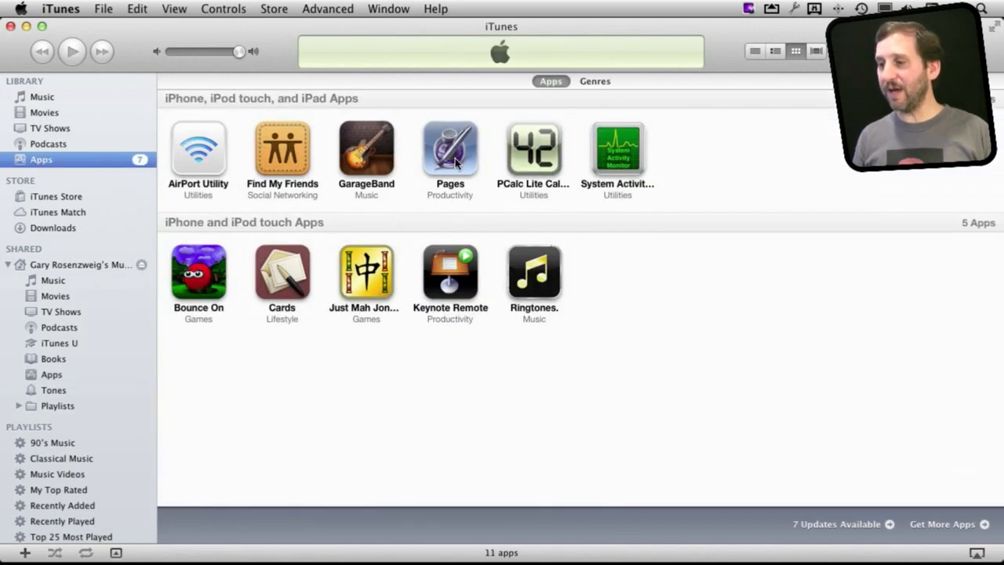
{"action": "left_click", "coordinate": [450, 149]}
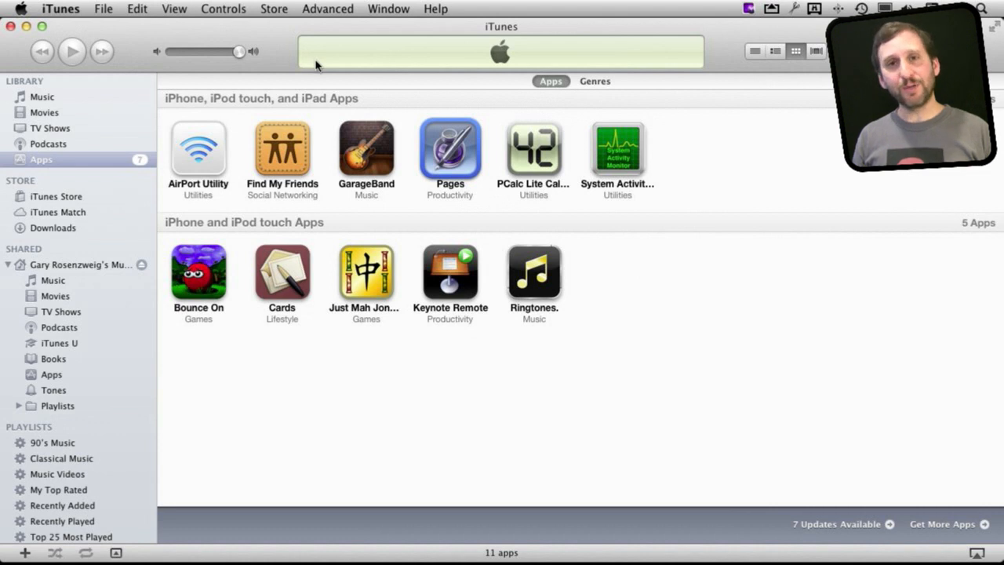
{"action": "mouse_move", "coordinate": [283, 19]}
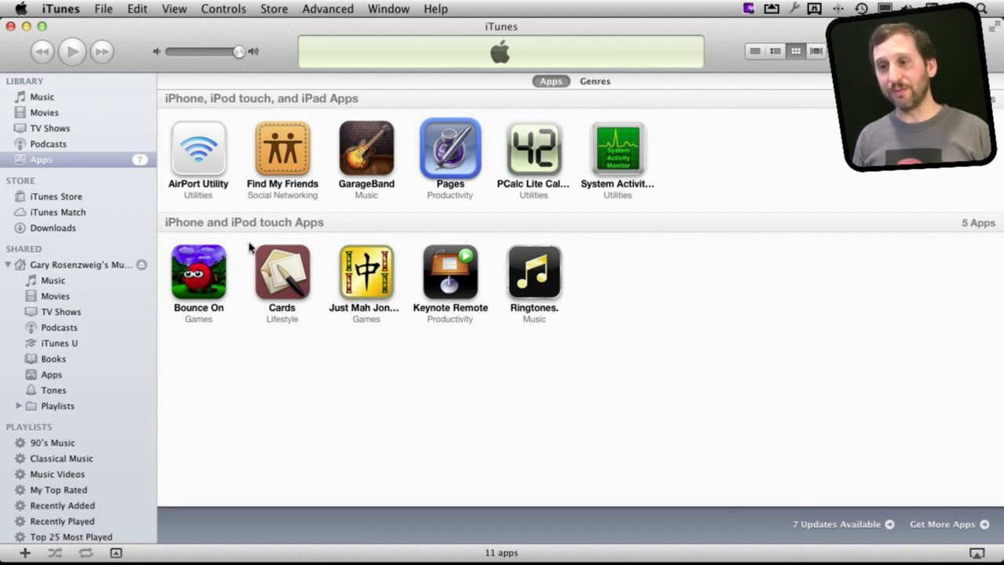
{"action": "mouse_move", "coordinate": [399, 75]}
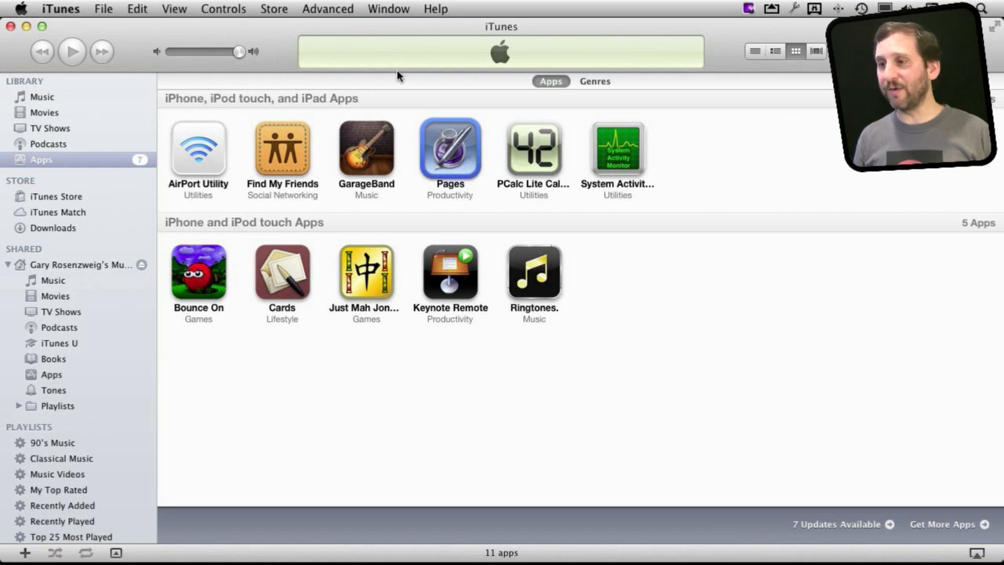
Choose Store > Authorize This Computer for the store account.
{"action": "left_click", "coordinate": [274, 9]}
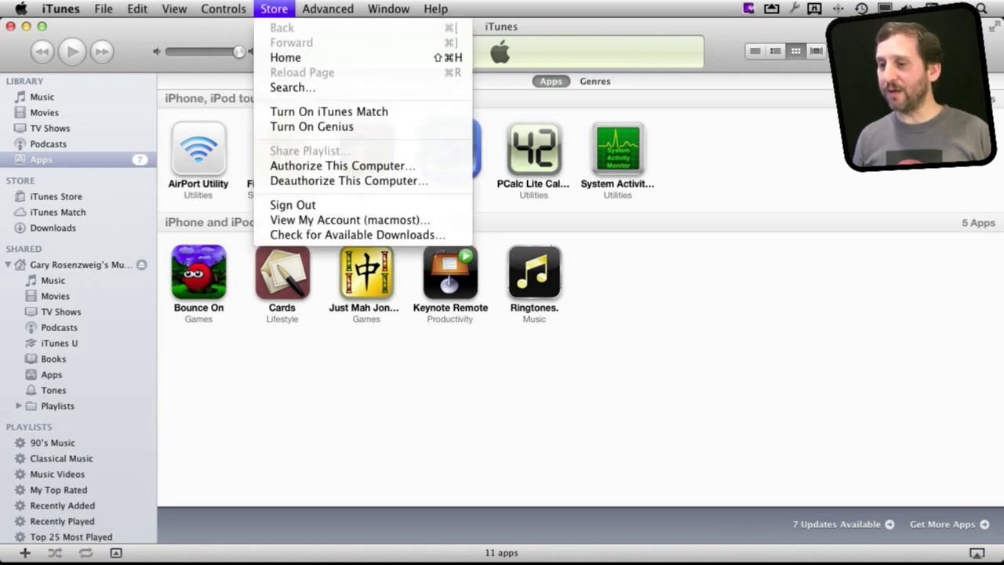
{"action": "left_click", "coordinate": [342, 165]}
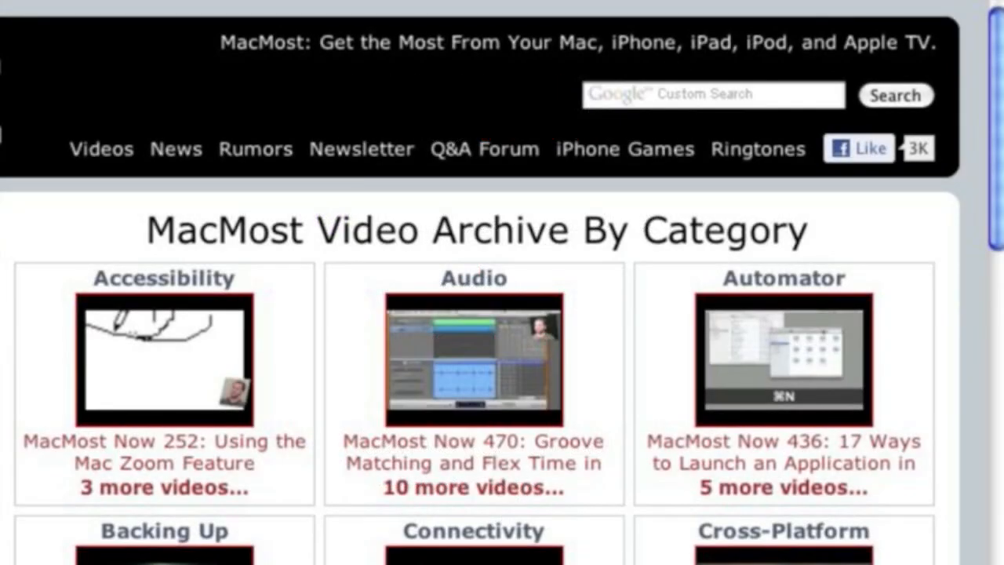
{"action": "mouse_move", "coordinate": [32, 153]}
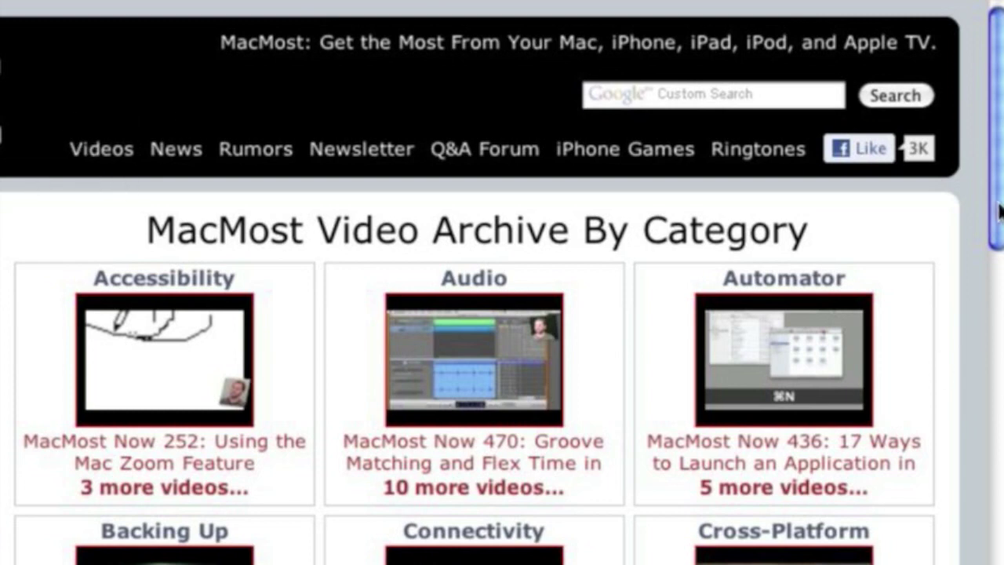
Scroll the MacMost video archive down through Graphics to iPhone Accessories.
{"action": "scroll", "scroll_direction": "down", "scroll_amount": 3}
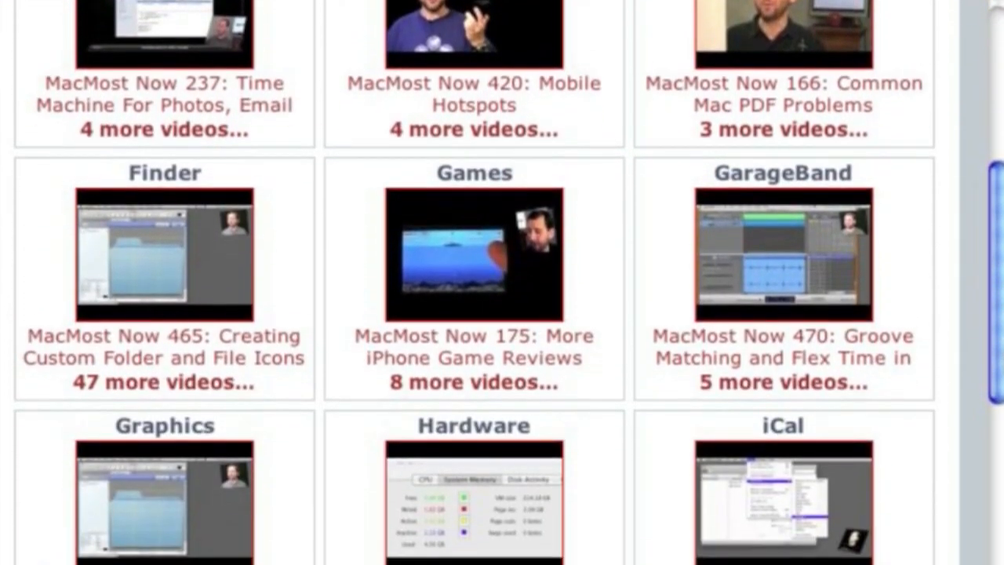
{"action": "scroll", "scroll_direction": "down", "scroll_amount": 3}
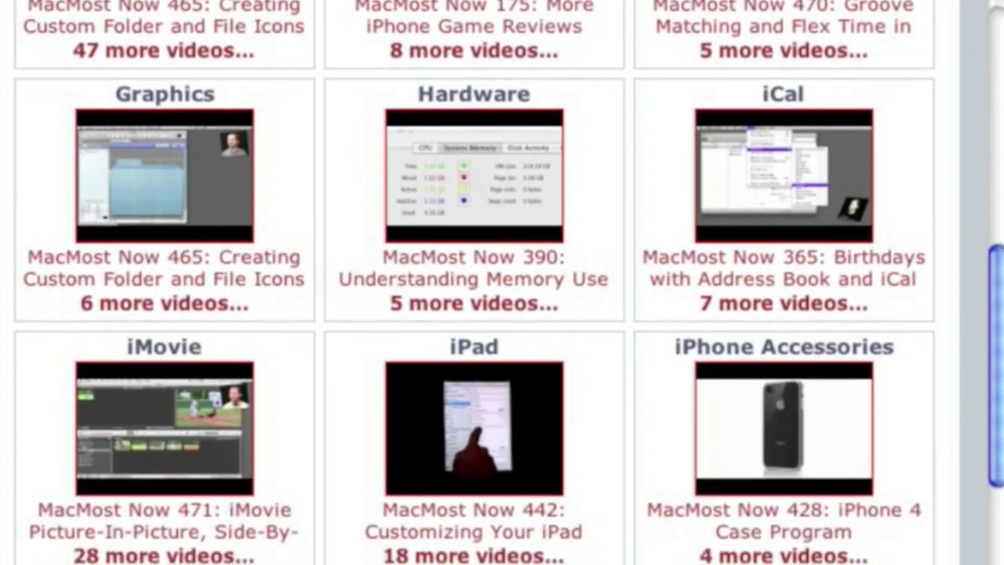